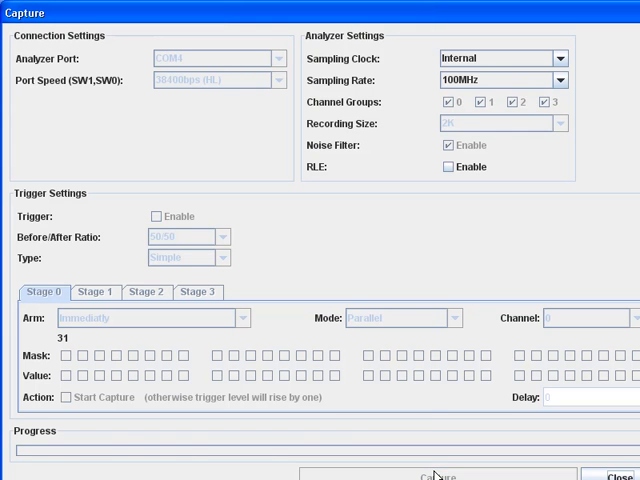
Run a 100MHz capture so the square-wave clock shows on channel 13.
click(430, 477)
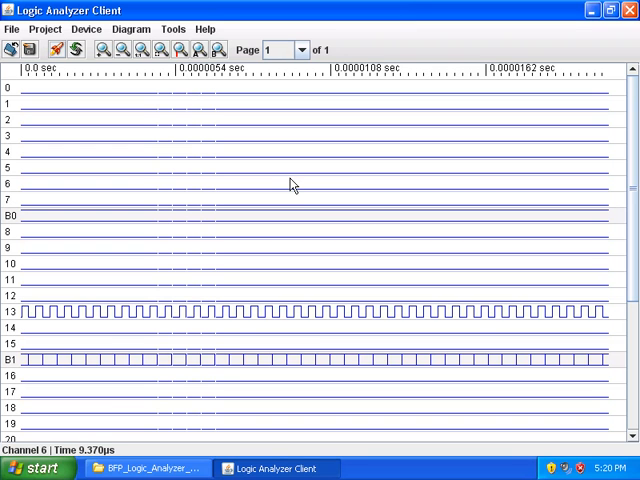
mouse_move(141, 52)
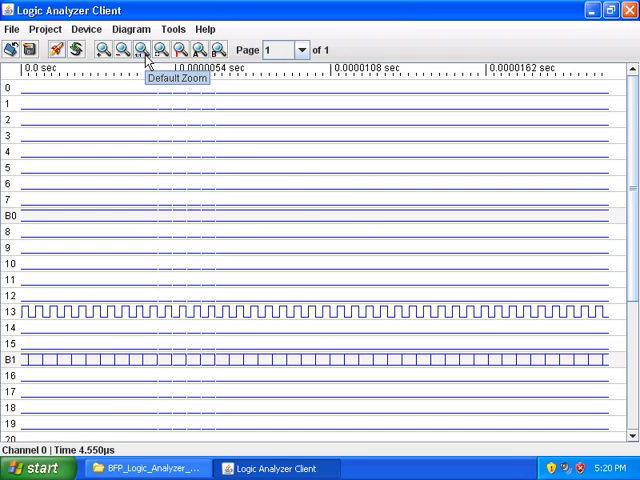
Zoom in, enable cursors, and span one channel 13 clock period reading 2.0MHz.
click(140, 52)
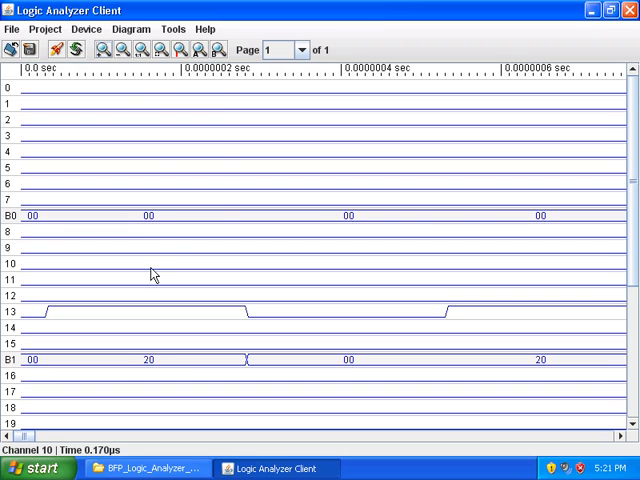
click(139, 33)
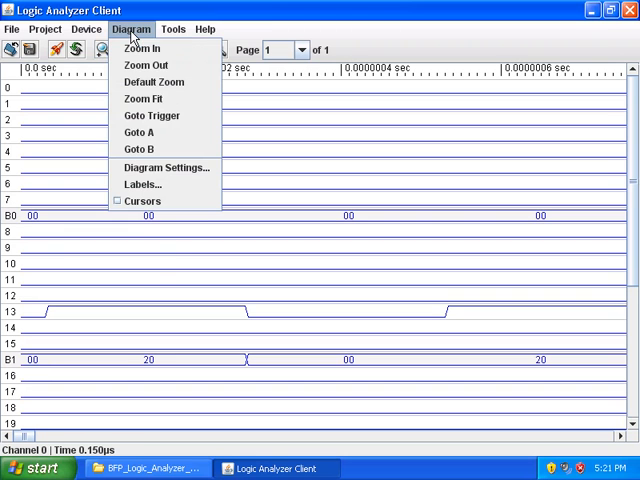
mouse_move(143, 201)
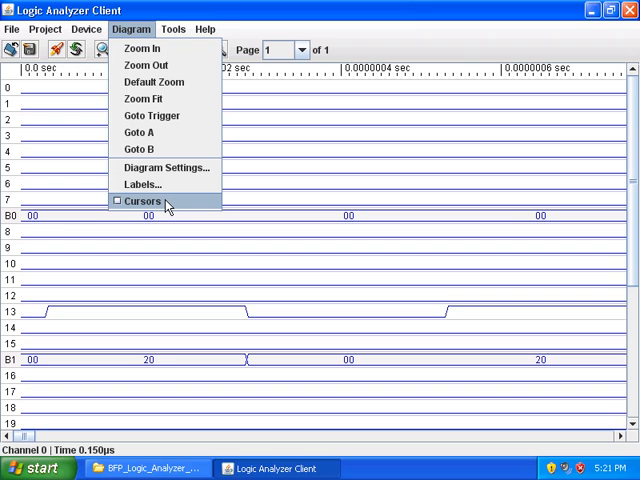
mouse_move(156, 203)
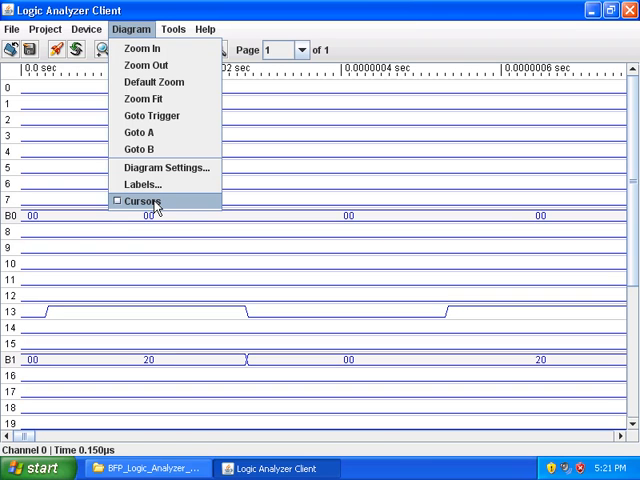
click(143, 201)
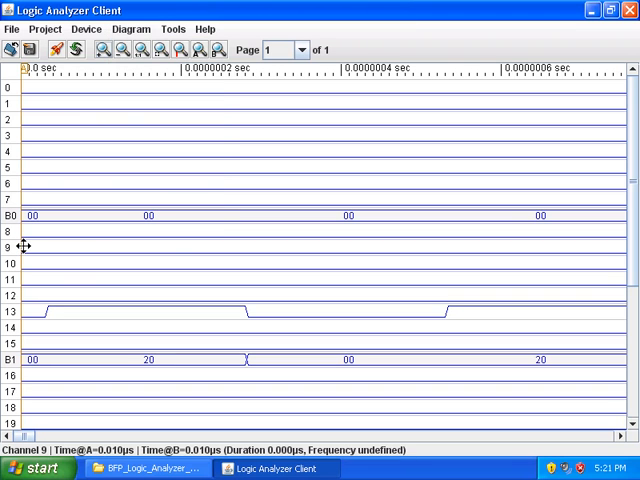
click(245, 252)
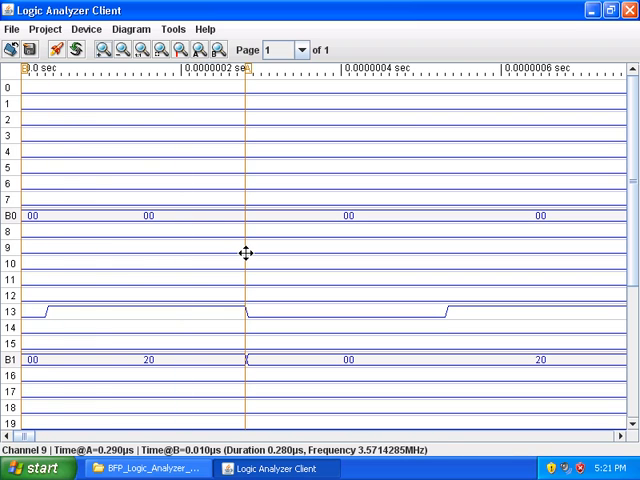
mouse_move(22, 256)
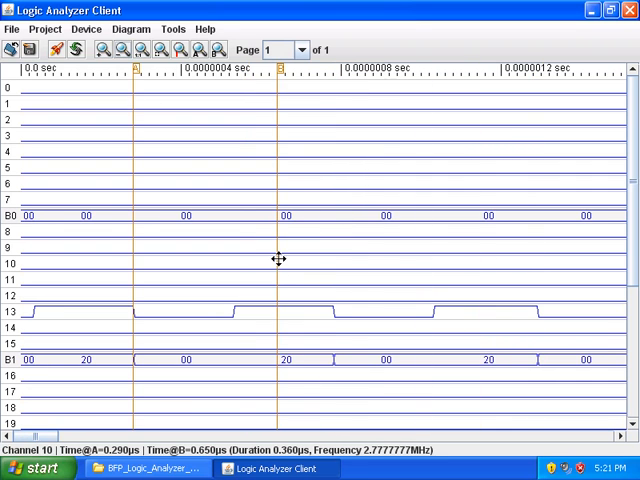
drag(280, 260, 337, 260)
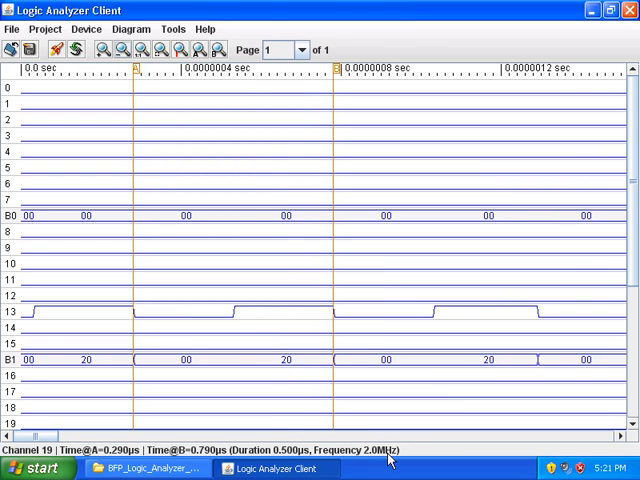
mouse_move(393, 456)
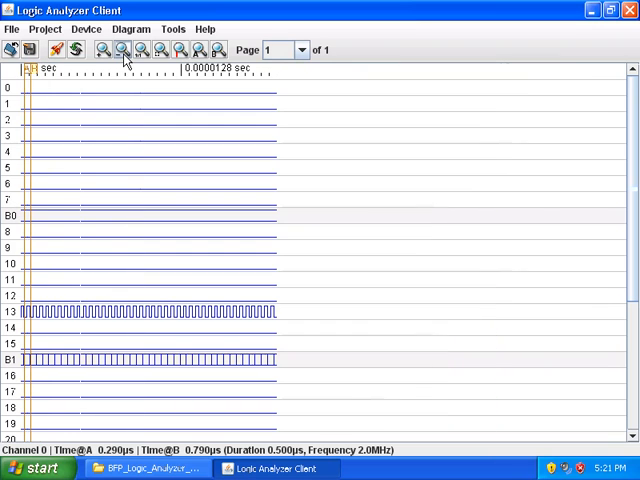
Zoom in twice on the 2.0MHz A–B cursor measurement of the clock.
click(131, 51)
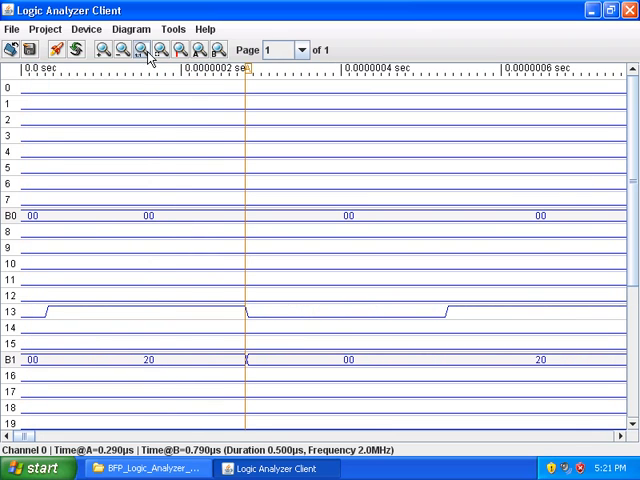
click(142, 52)
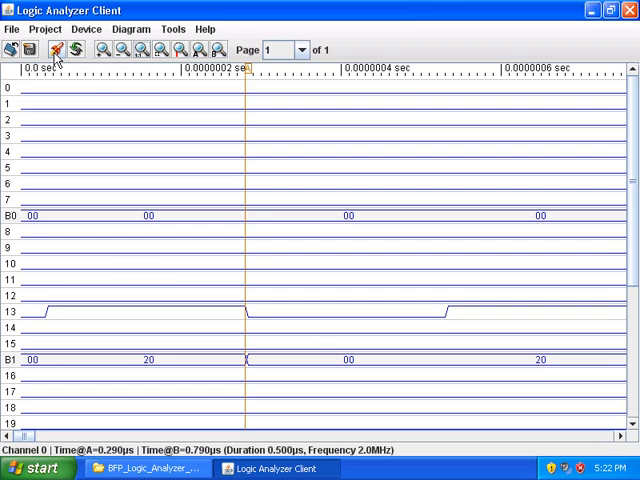
mouse_move(76, 49)
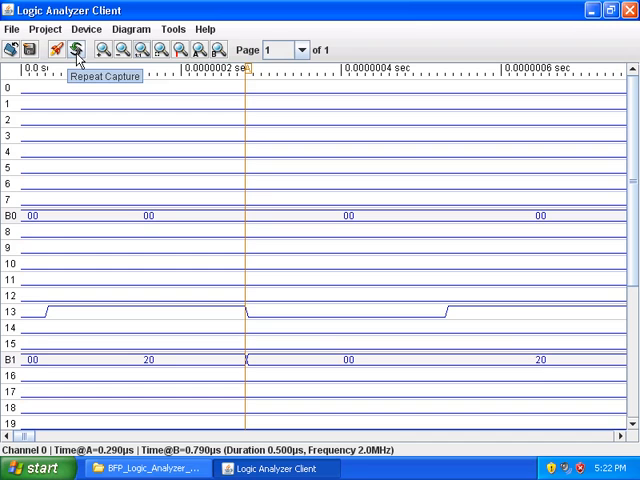
Repeat the capture and reposition the cursors around one period, reading 10.0MHz.
click(73, 50)
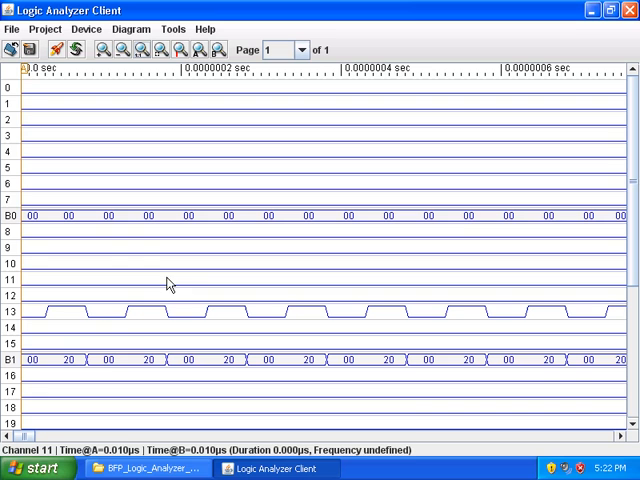
click(136, 345)
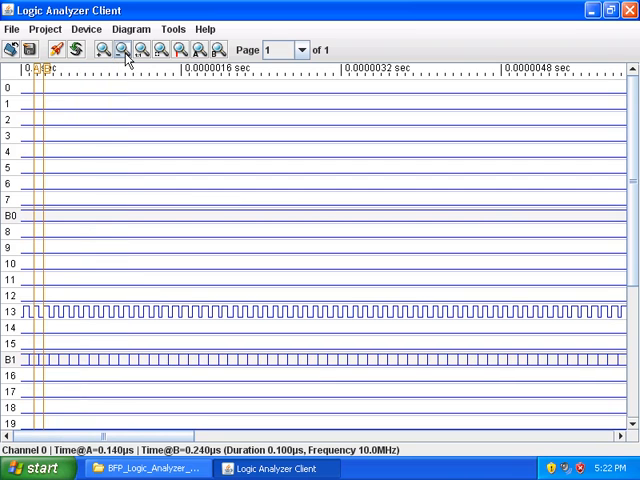
Return to default zoom on the full capture and turn off the cursors.
click(140, 49)
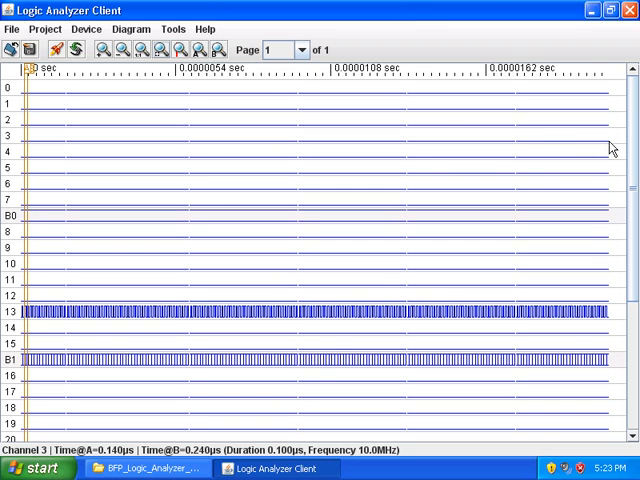
click(135, 38)
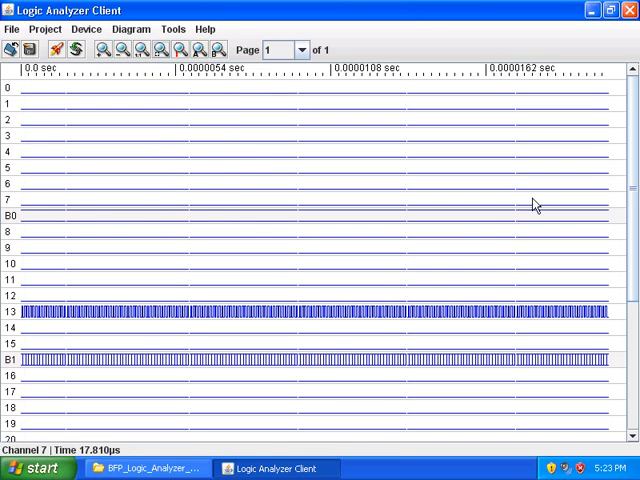
mouse_move(609, 165)
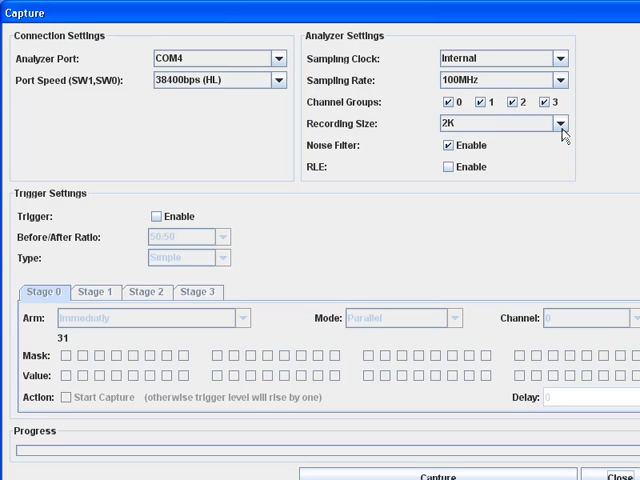
Choose a 4K recording size in the Capture dialog.
click(561, 124)
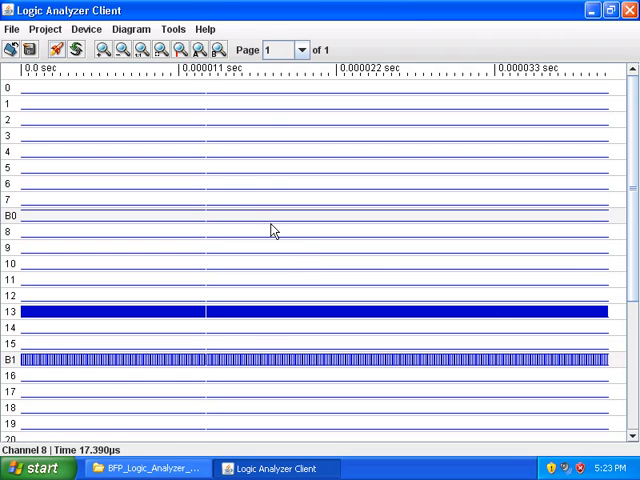
mouse_move(82, 96)
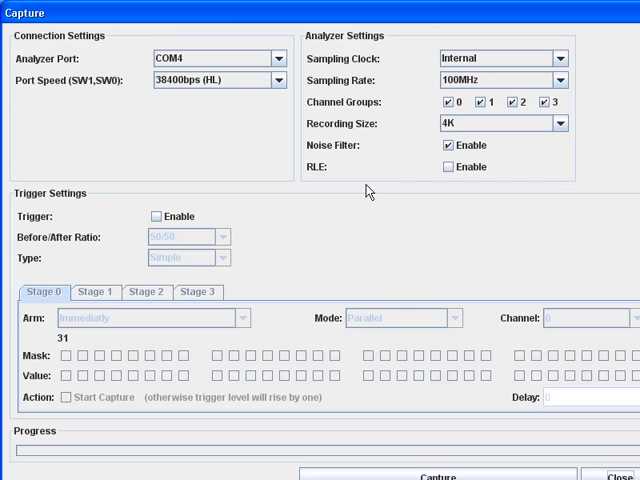
mouse_move(231, 368)
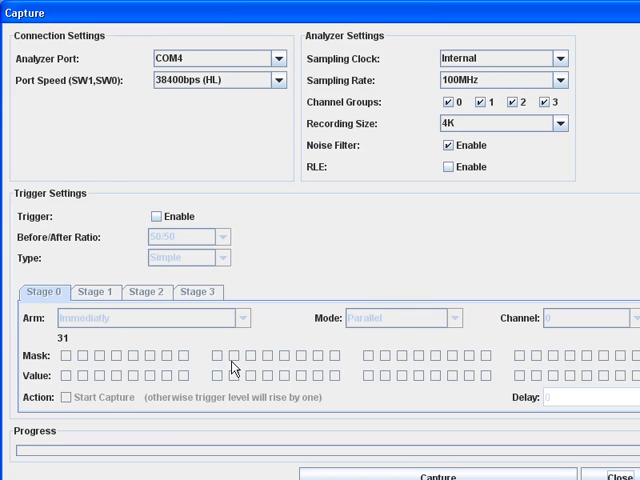
mouse_move(390, 300)
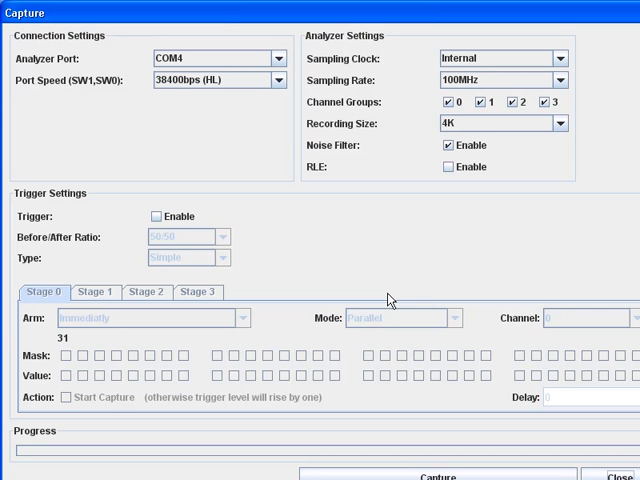
mouse_move(468, 291)
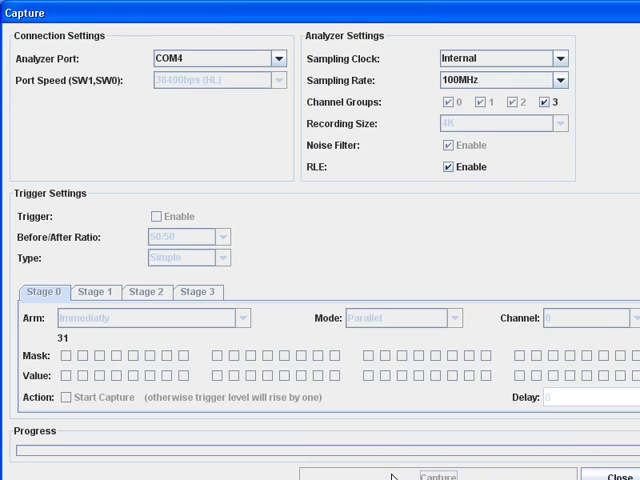
Run the RLE capture and zoom in on individual channel 13 clock pulses.
click(435, 471)
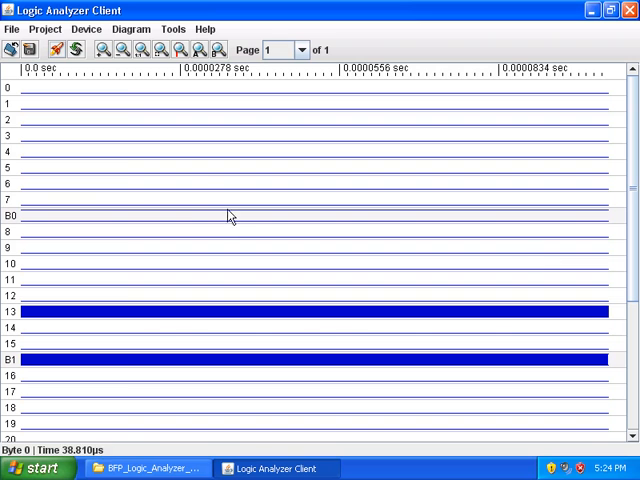
click(138, 52)
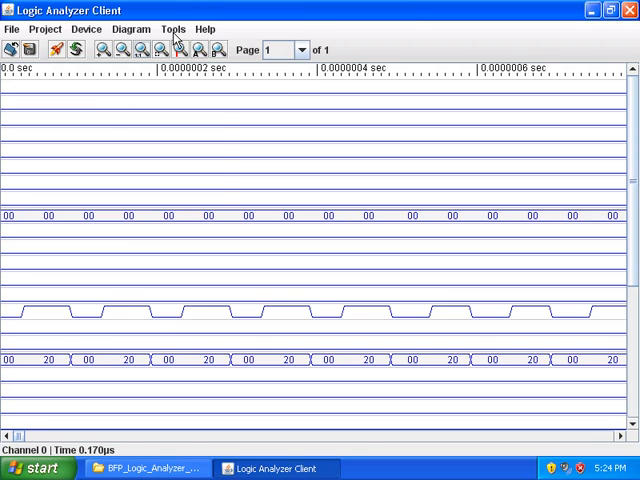
Enable Diagram > Cursors and place cursor A on a channel 13 clock edge.
click(130, 31)
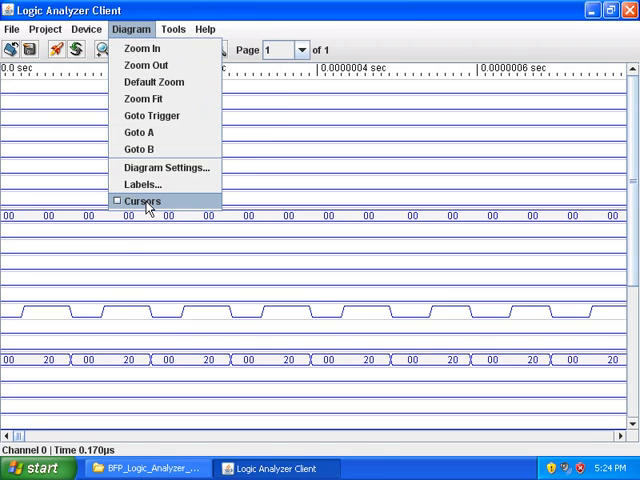
click(143, 201)
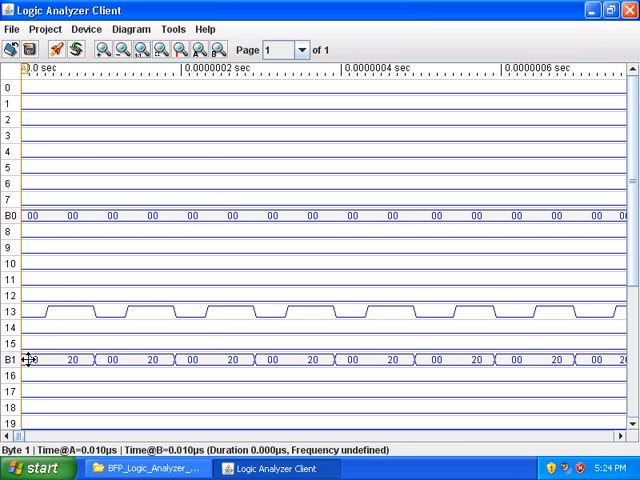
click(206, 345)
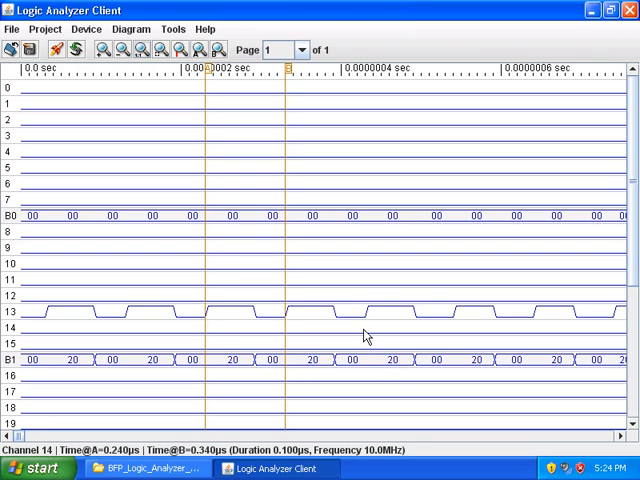
mouse_move(337, 291)
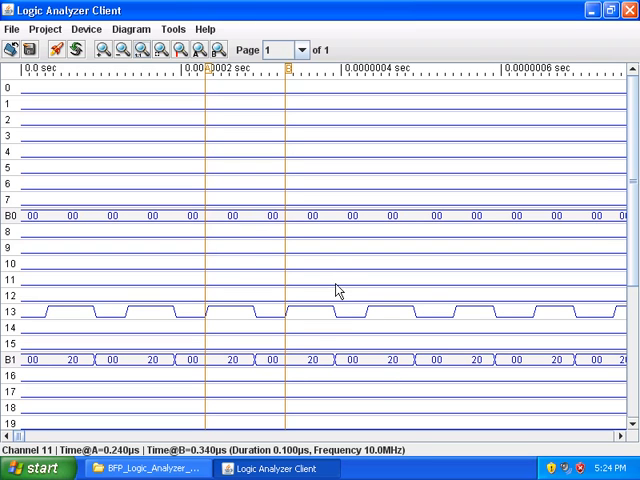